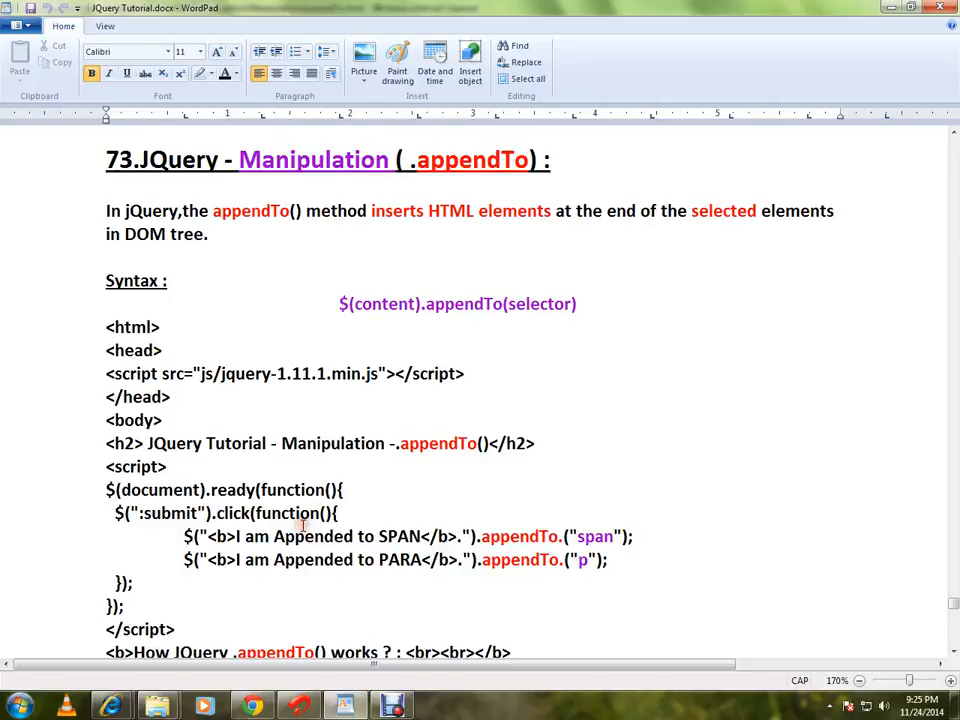
{"action": "mouse_move", "coordinate": [440, 432]}
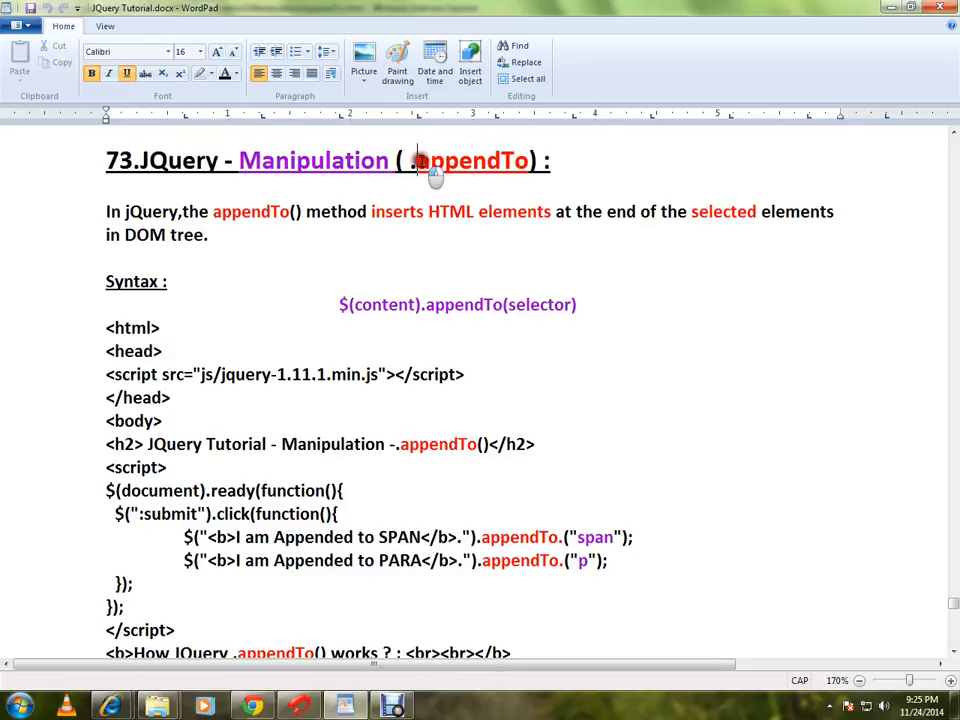
Review the appendTo method notes, highlighting appendTo in the span and paragraph script lines.
{"action": "double_click", "coordinate": [472, 160]}
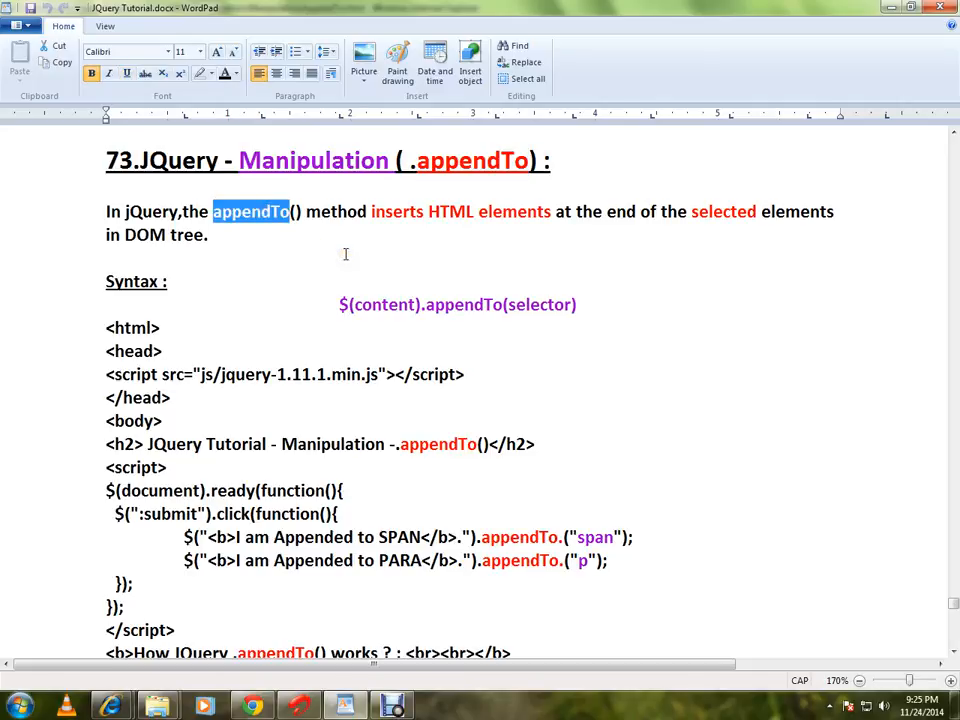
{"action": "mouse_move", "coordinate": [488, 224]}
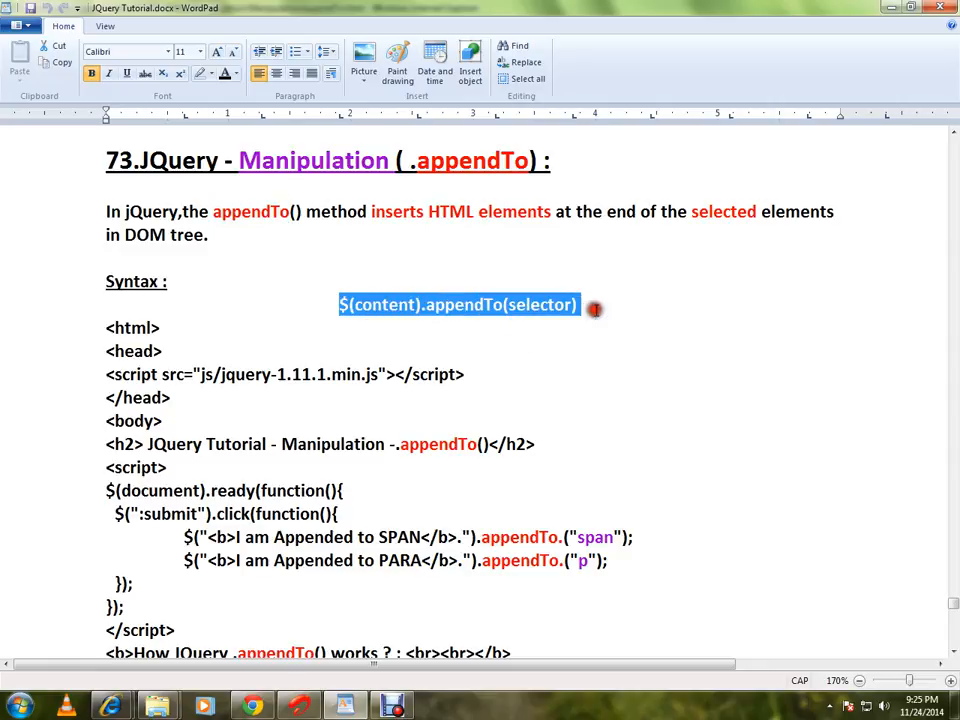
{"action": "scroll", "scroll_direction": "down", "scroll_amount": 3}
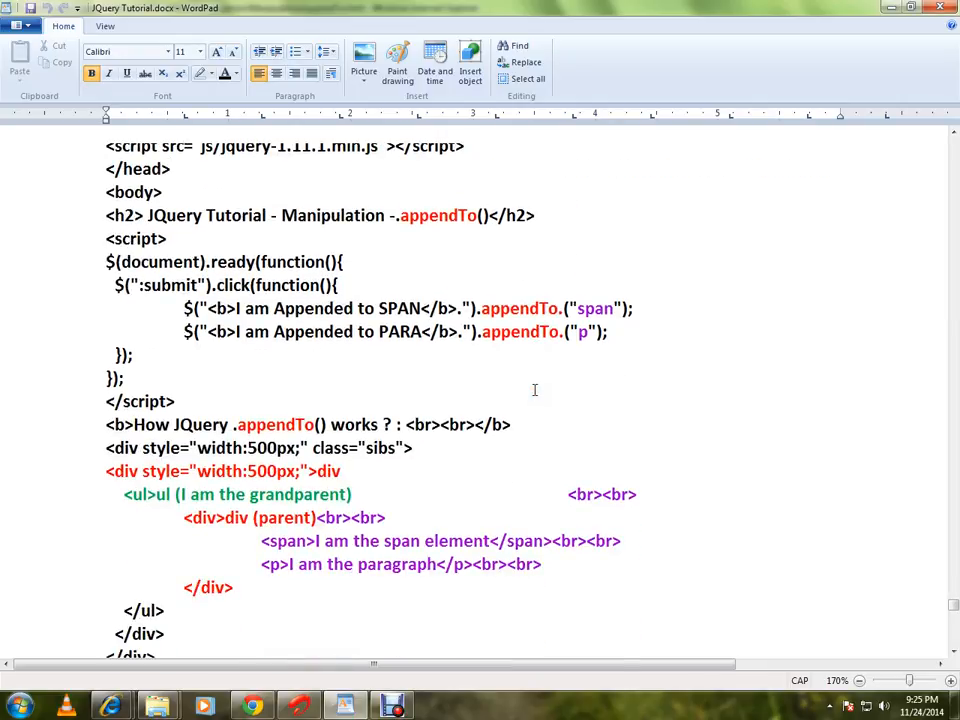
{"action": "double_click", "coordinate": [288, 540]}
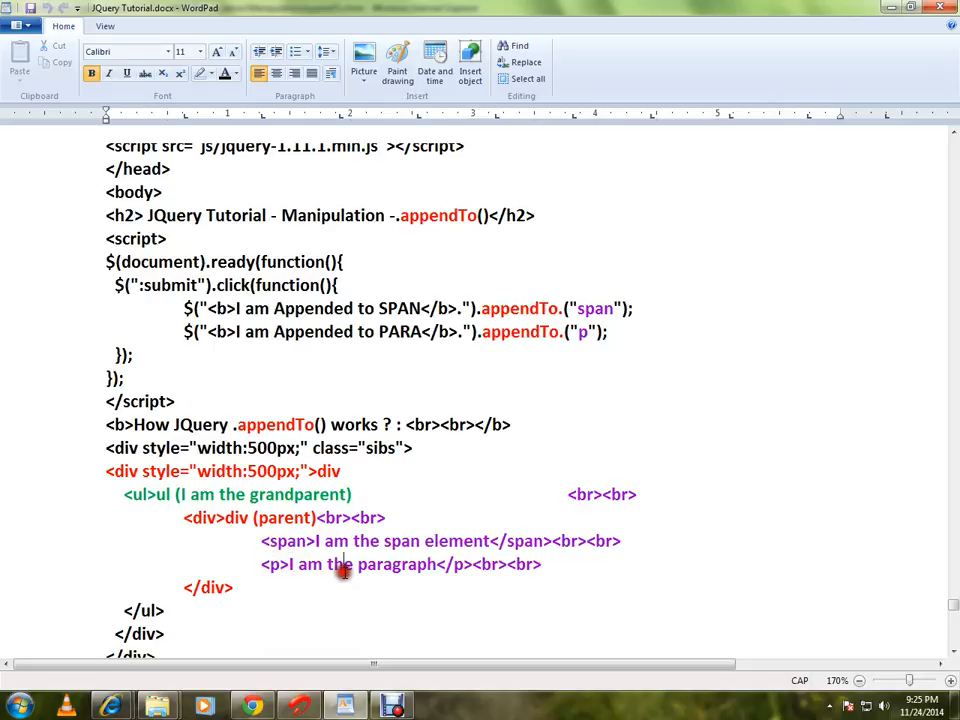
{"action": "scroll", "scroll_direction": "down", "scroll_amount": 3}
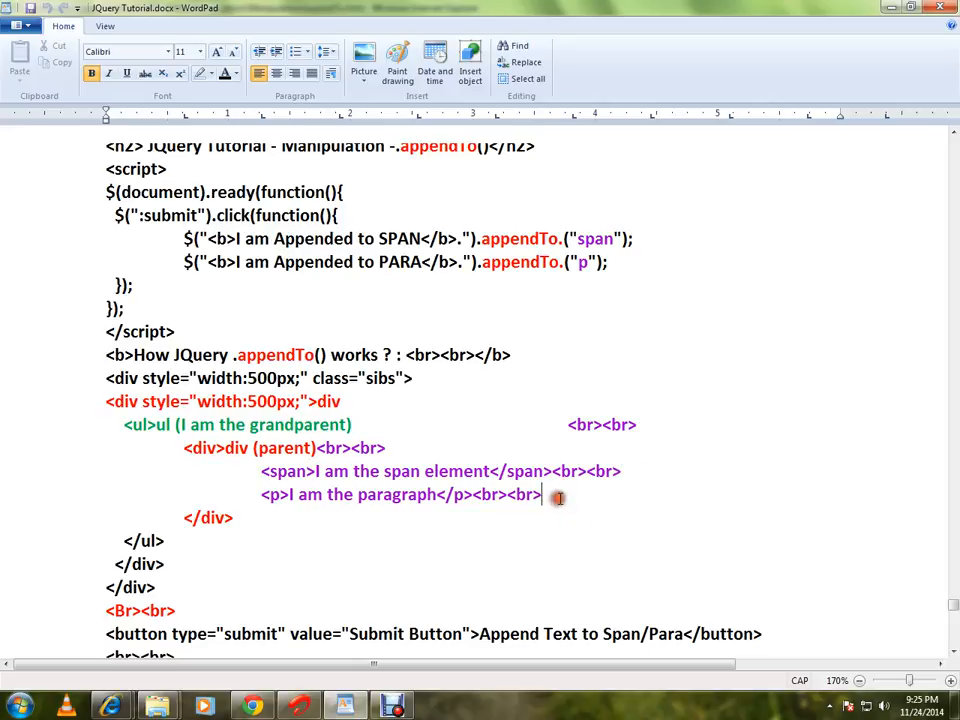
{"action": "scroll", "scroll_direction": "up", "scroll_amount": 3}
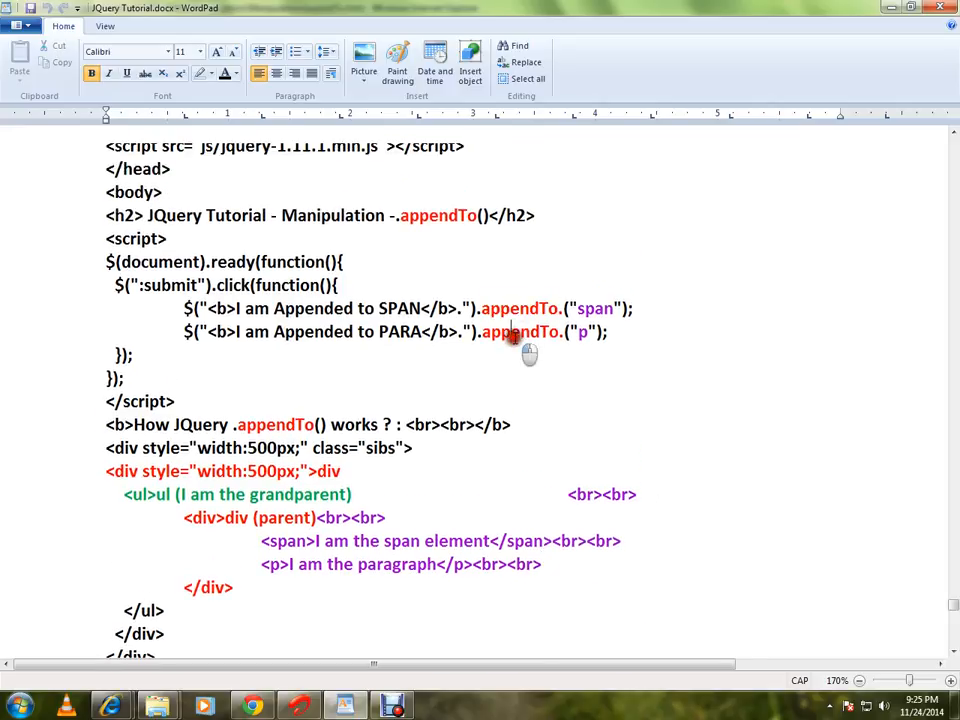
{"action": "double_click", "coordinate": [520, 332]}
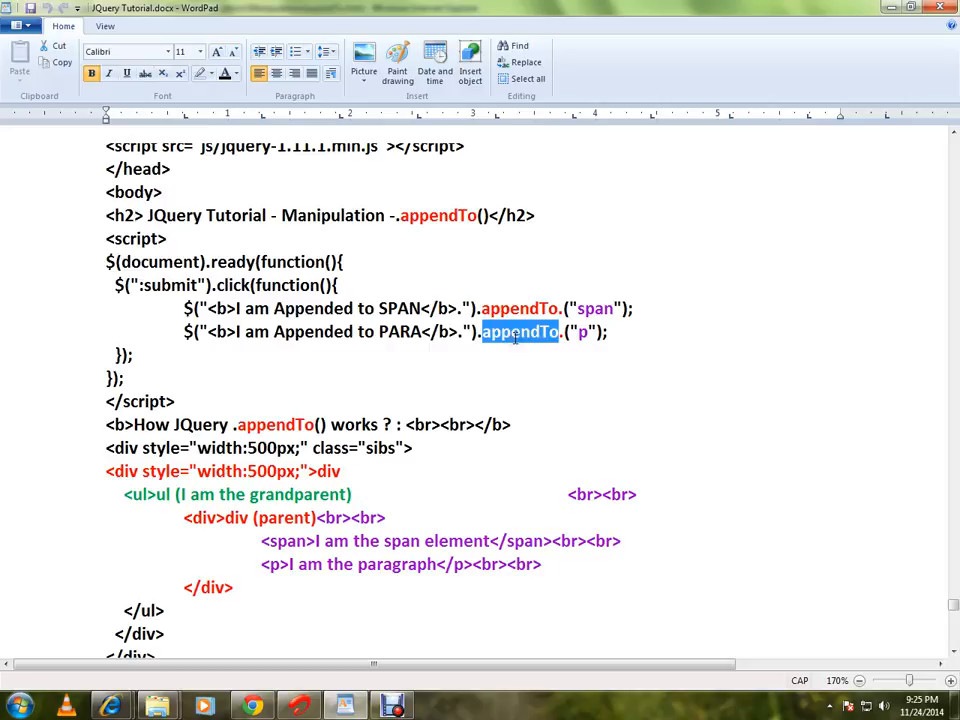
{"action": "mouse_move", "coordinate": [222, 324]}
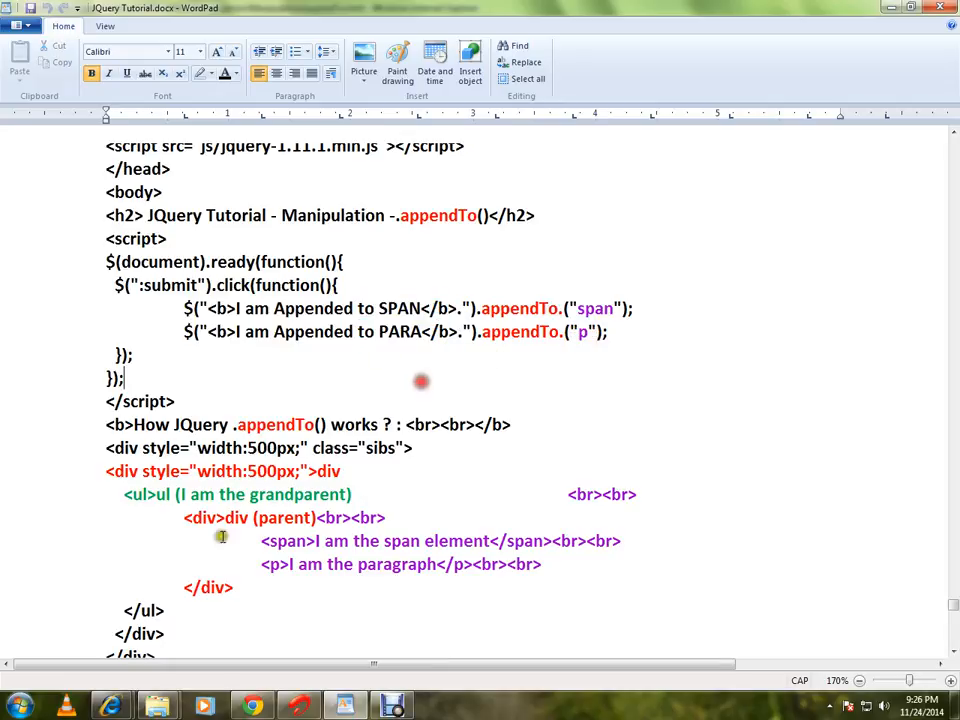
On the browser demo page, run 'Append Text to Span/Para' to add the bold appended text.
{"action": "left_click", "coordinate": [112, 706]}
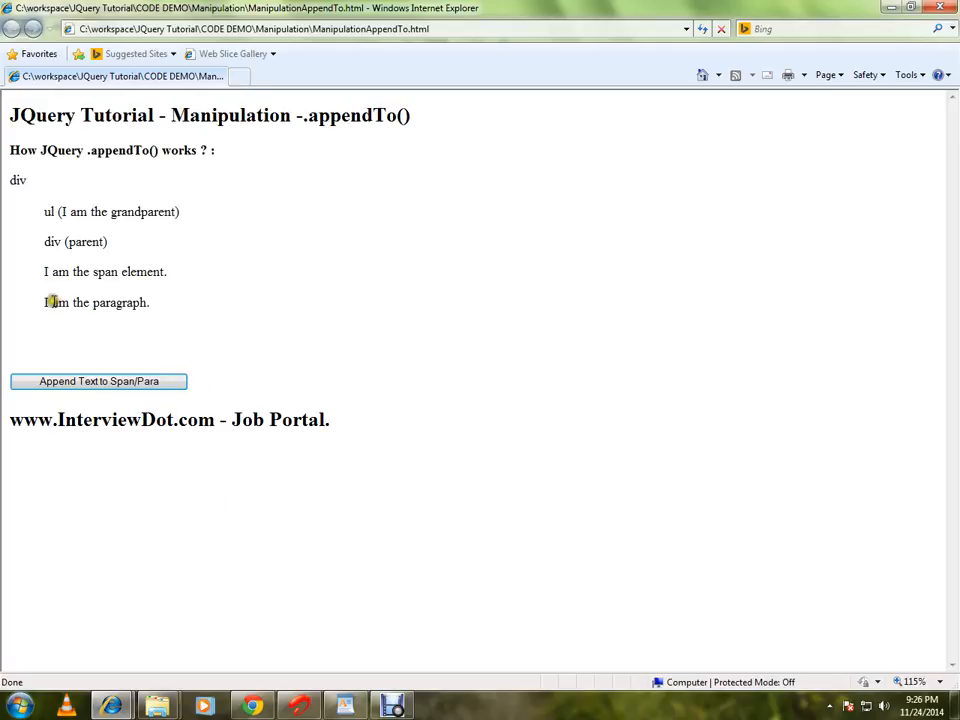
{"action": "left_click_drag", "start_coordinate": [48, 302], "coordinate": [92, 302]}
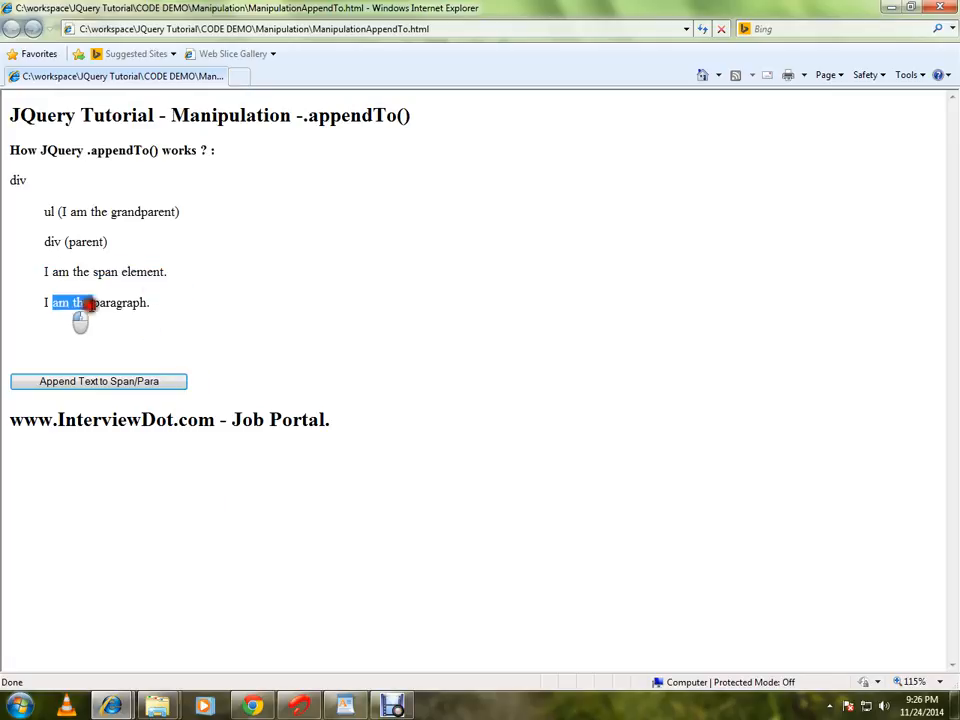
{"action": "left_click", "coordinate": [98, 380]}
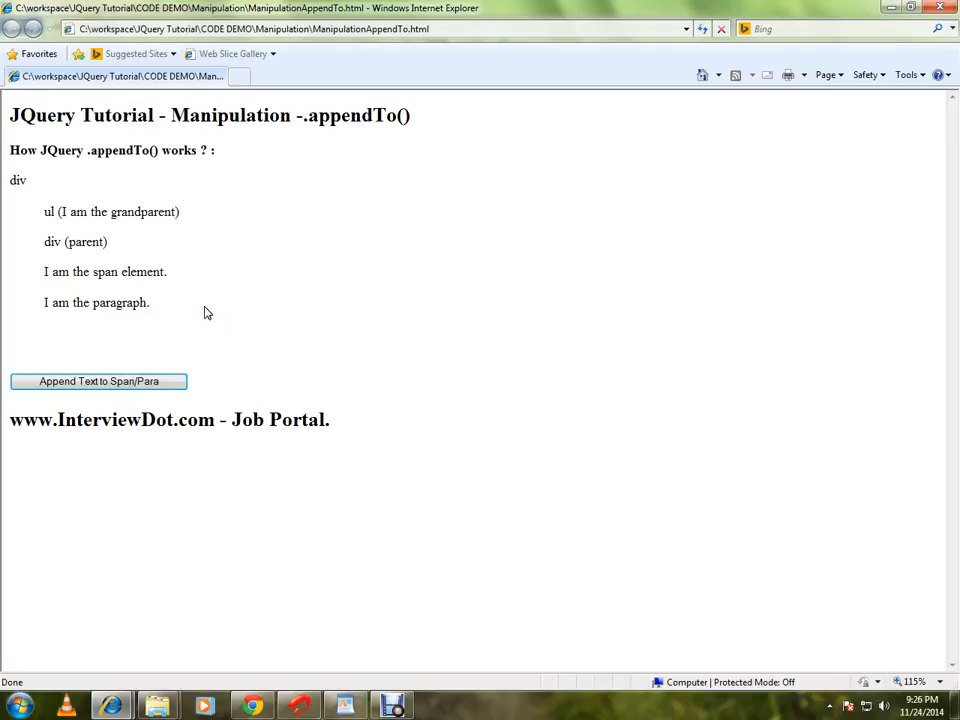
{"action": "left_click", "coordinate": [98, 380]}
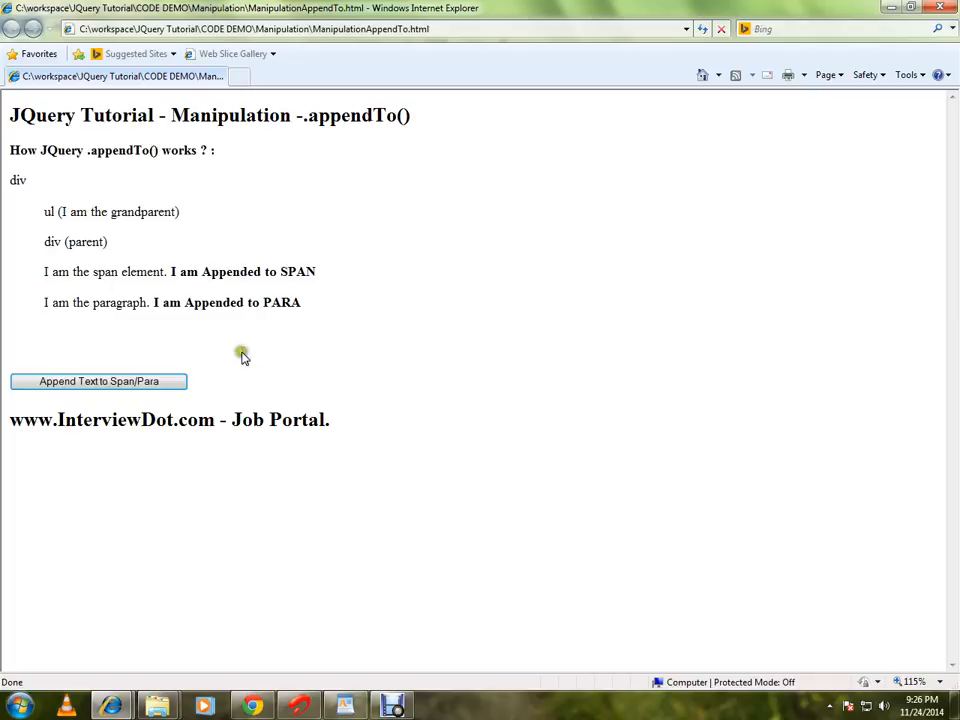
Inspect the page source in F12 Developer Tools, highlighting the paragraph selector in the script.
{"action": "key", "text": "F12"}
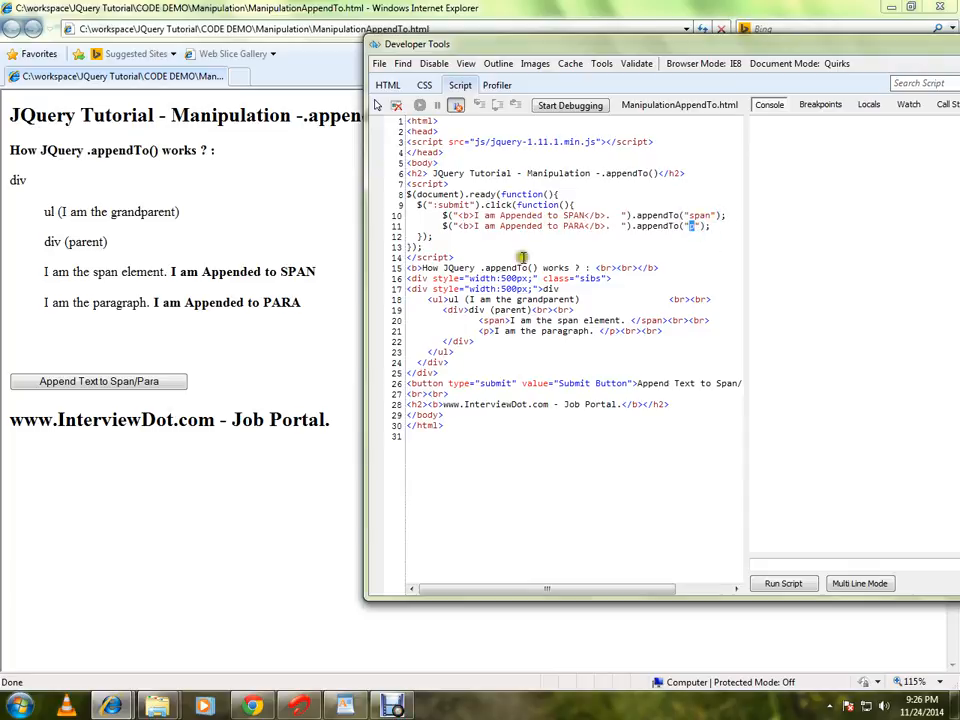
{"action": "double_click", "coordinate": [658, 224]}
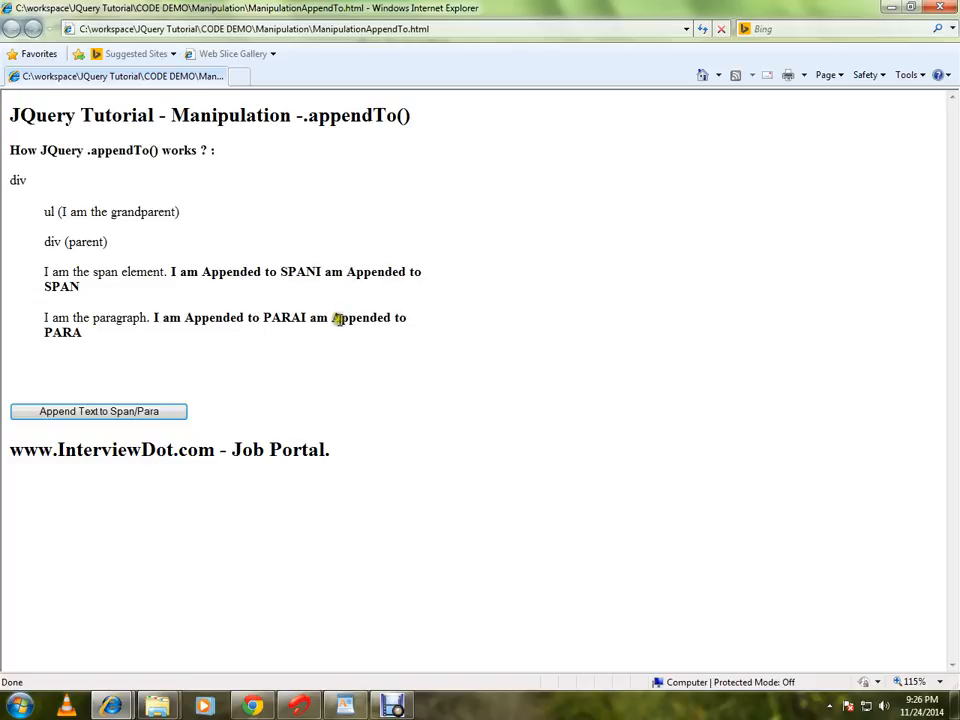
{"action": "mouse_move", "coordinate": [340, 344]}
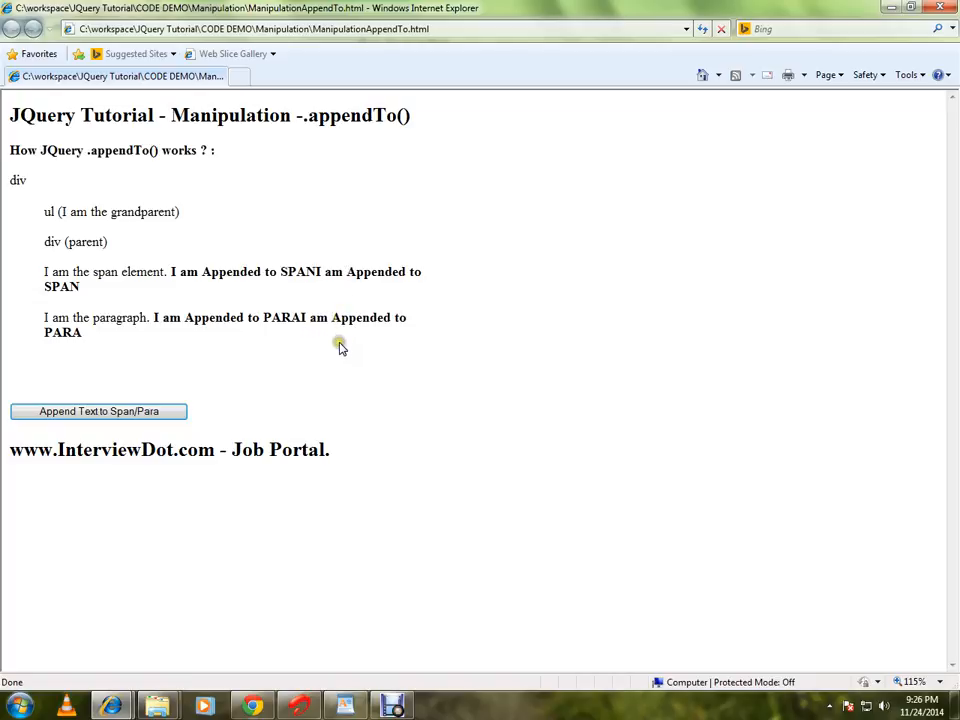